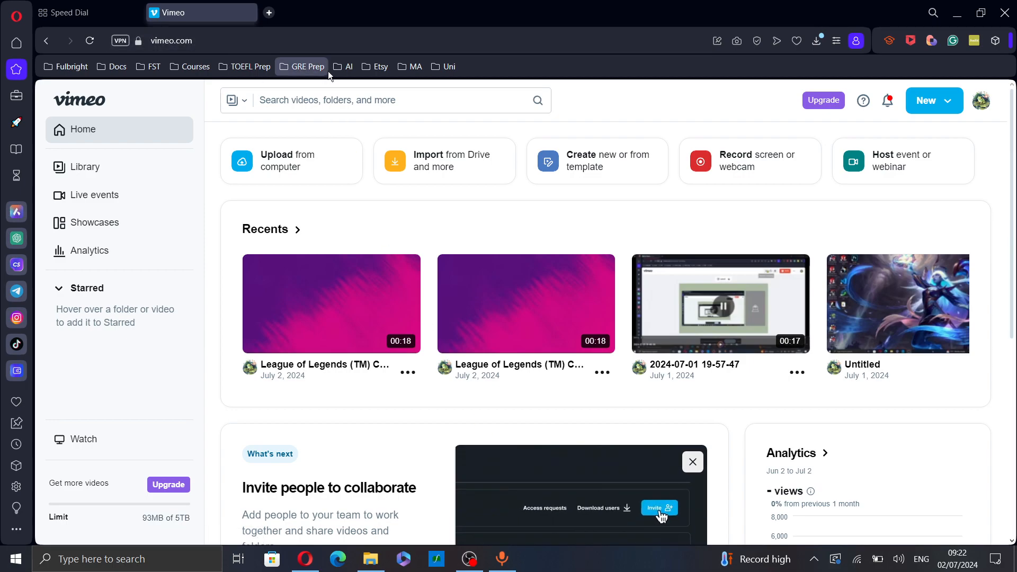
pyautogui.click(658, 508)
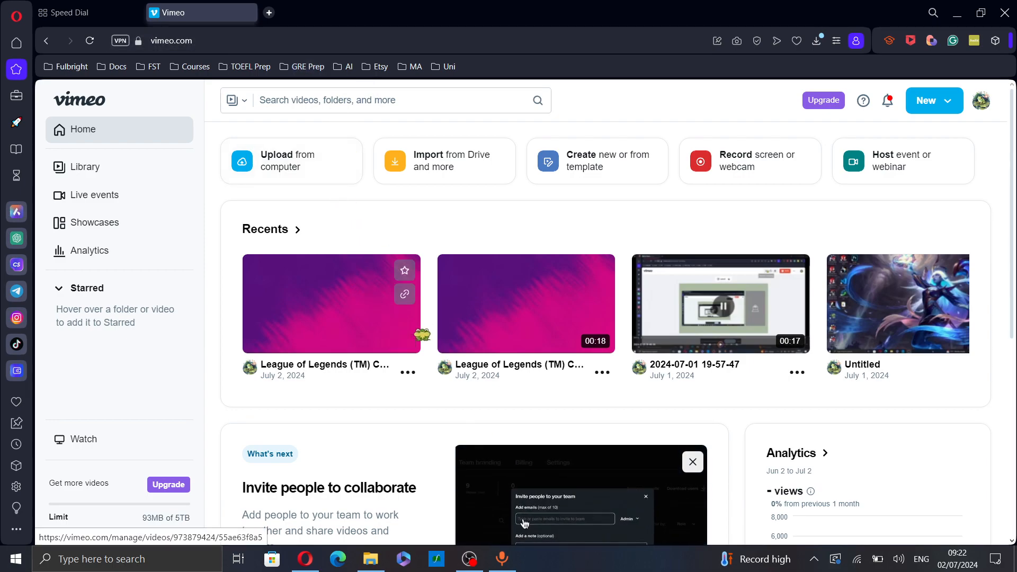
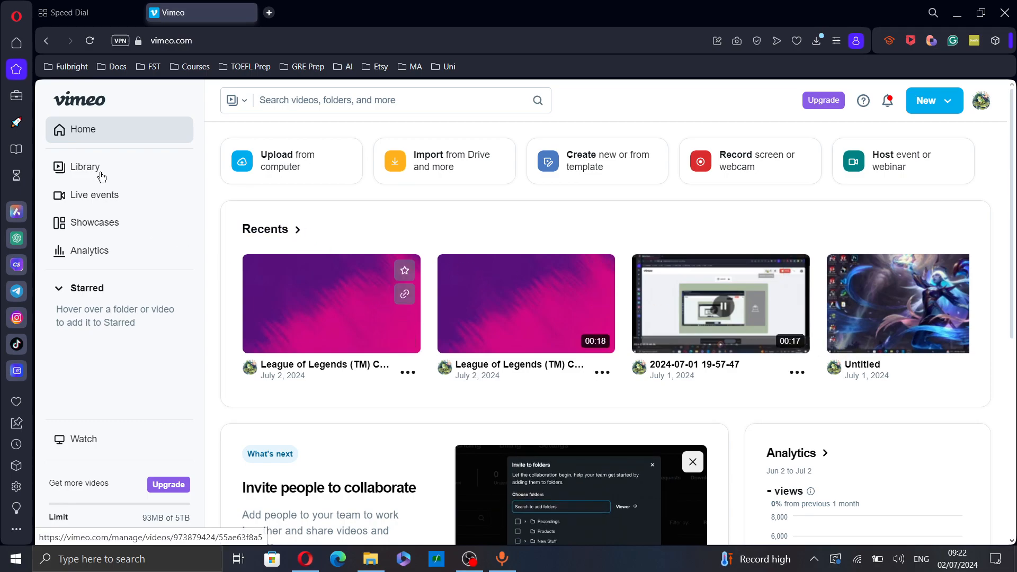
pyautogui.click(84, 166)
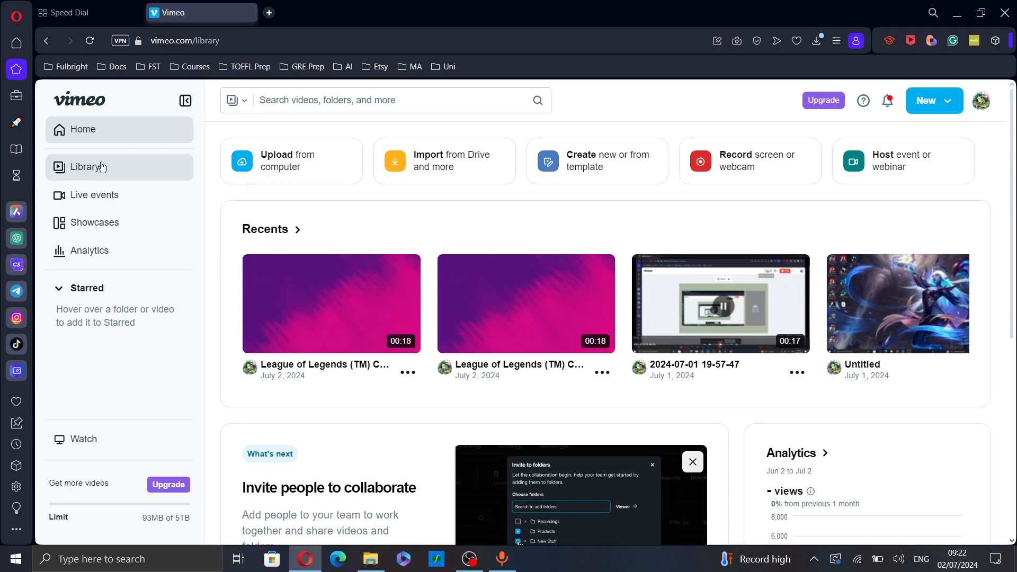
# - Scroll the library grid and open the first League of Legends clip copy
pyautogui.click(85, 166)
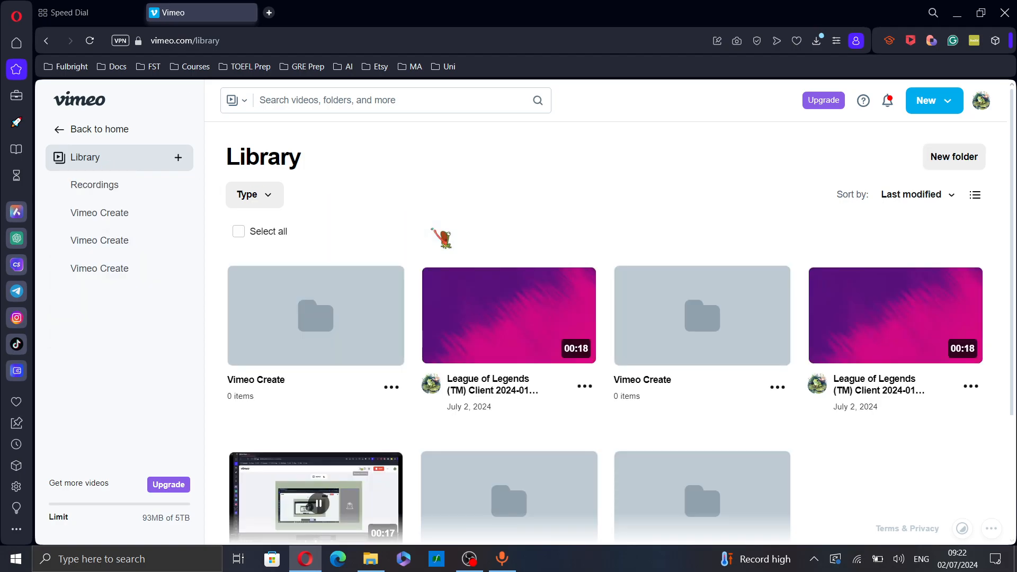
pyautogui.scroll(-3)
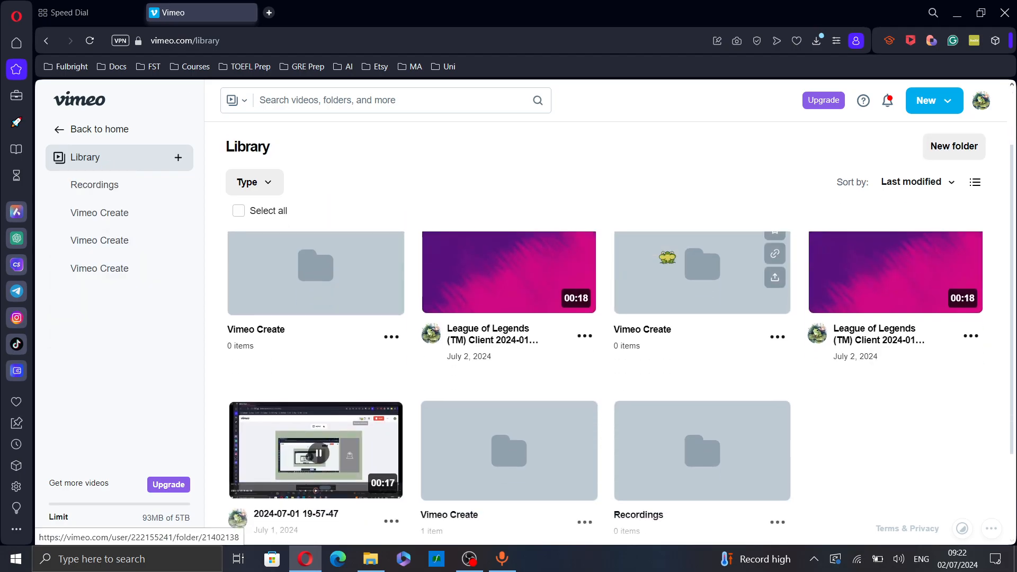
pyautogui.scroll(-3)
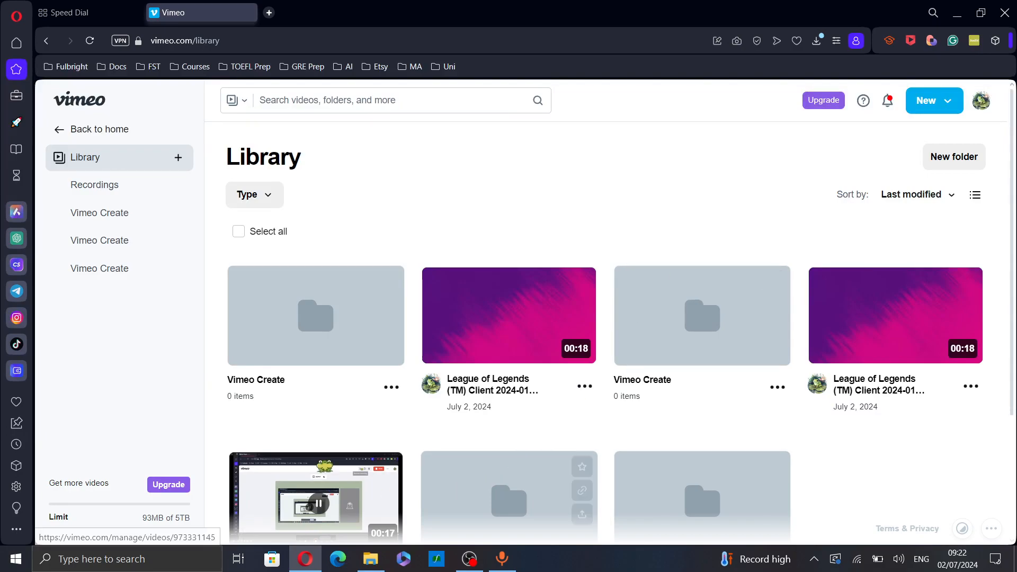
pyautogui.moveTo(508, 316)
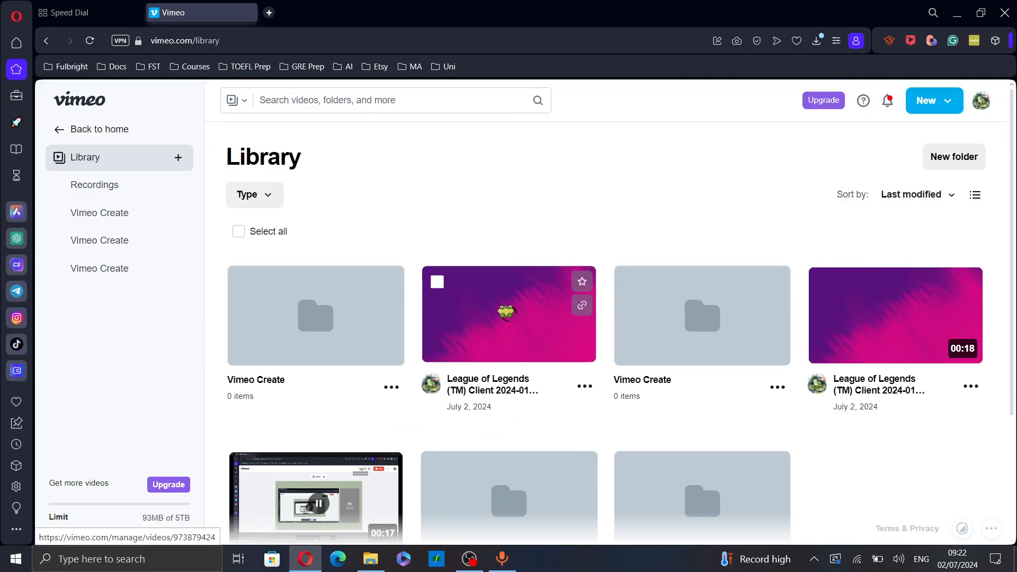
pyautogui.click(510, 315)
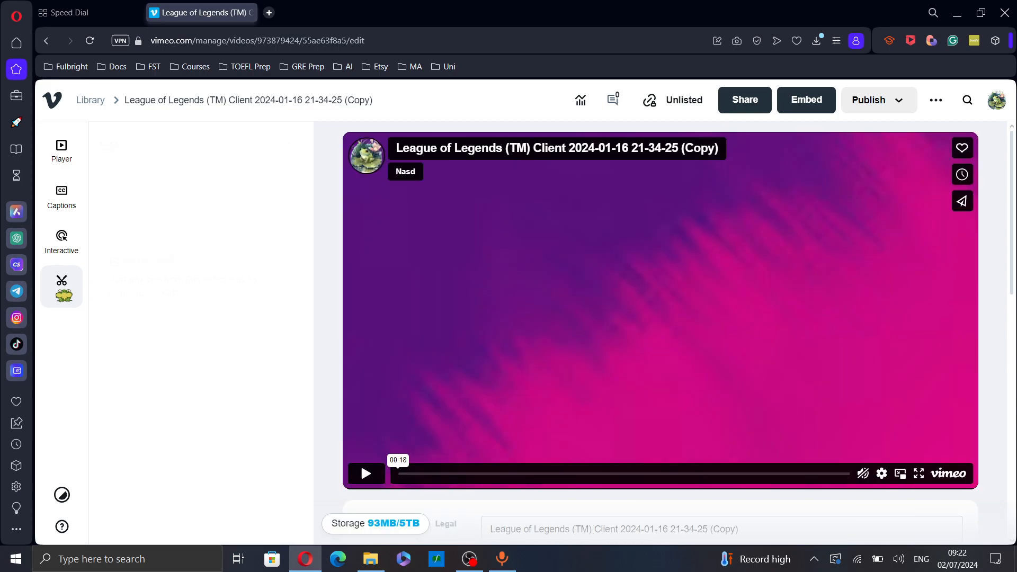
# - Load the clip into Vimeo's full online editor via the Edit options
pyautogui.click(61, 285)
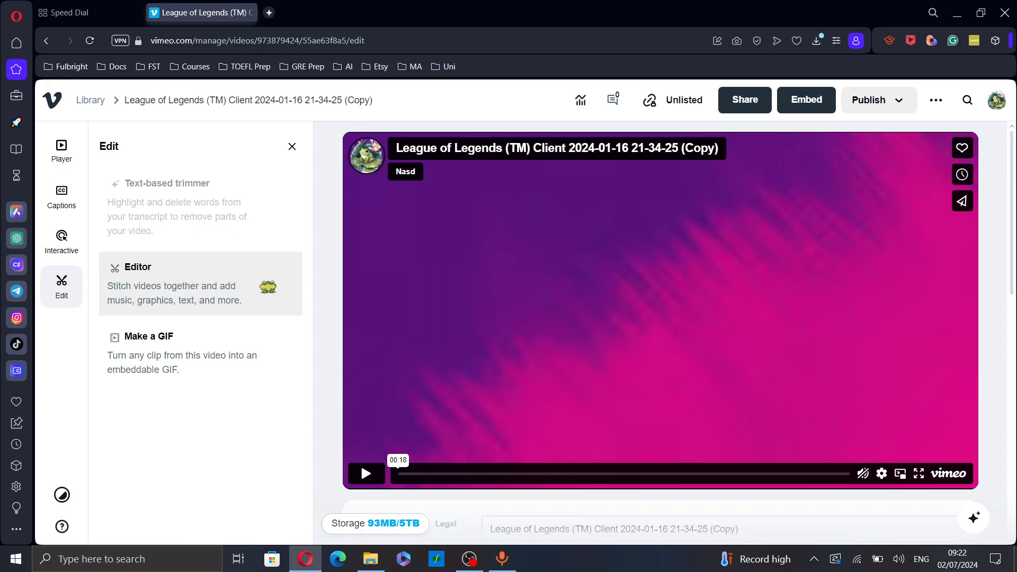
pyautogui.click(200, 284)
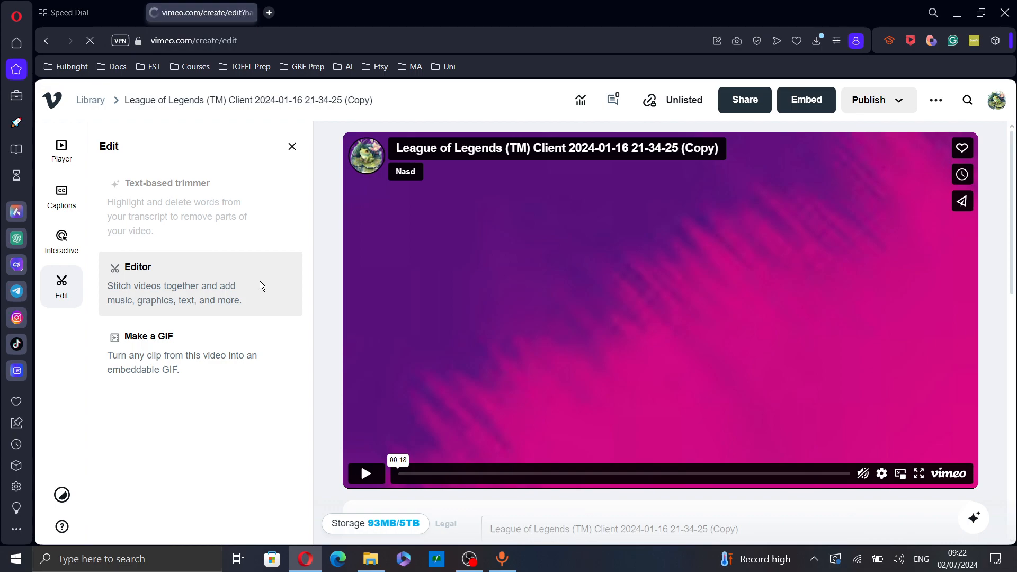
pyautogui.click(200, 284)
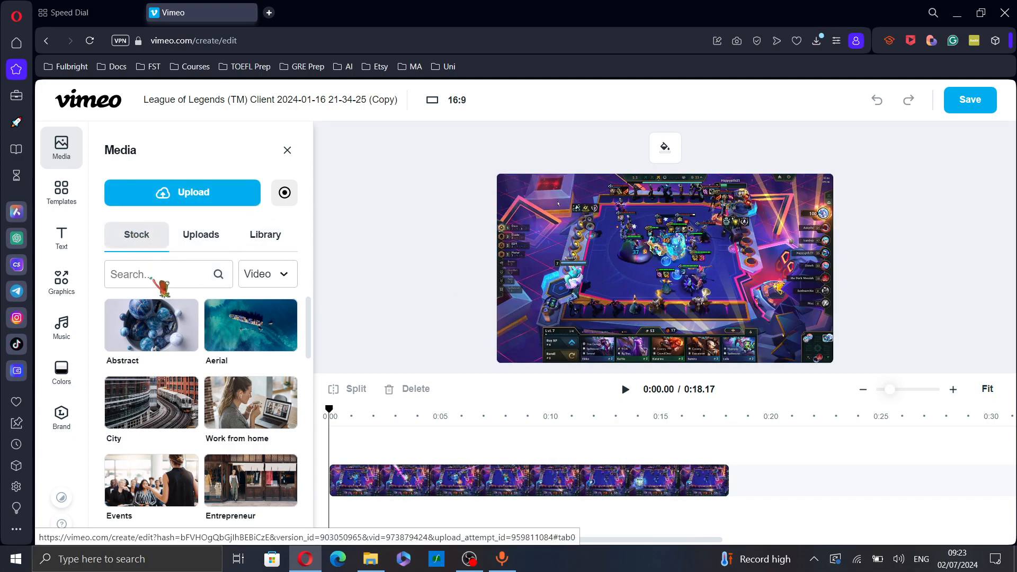
# - Browse the media panel's uploads and shared library, then show the template gallery
pyautogui.click(250, 325)
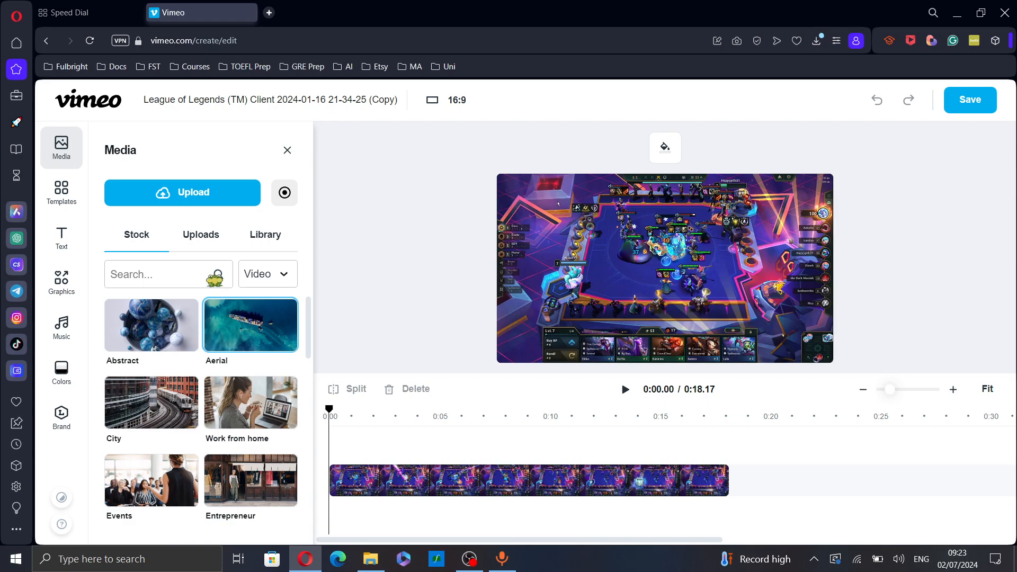
pyautogui.click(265, 235)
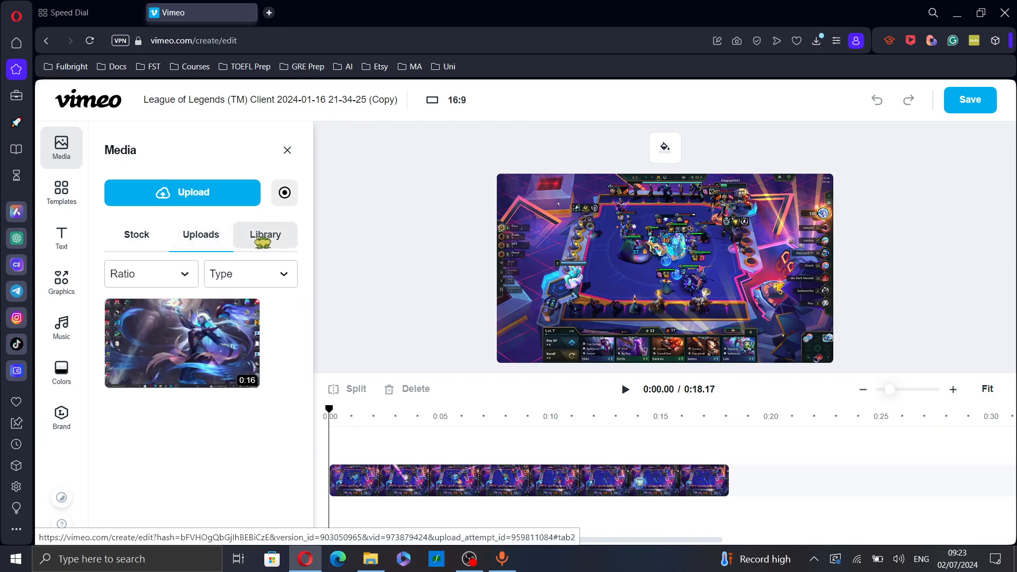
pyautogui.click(265, 236)
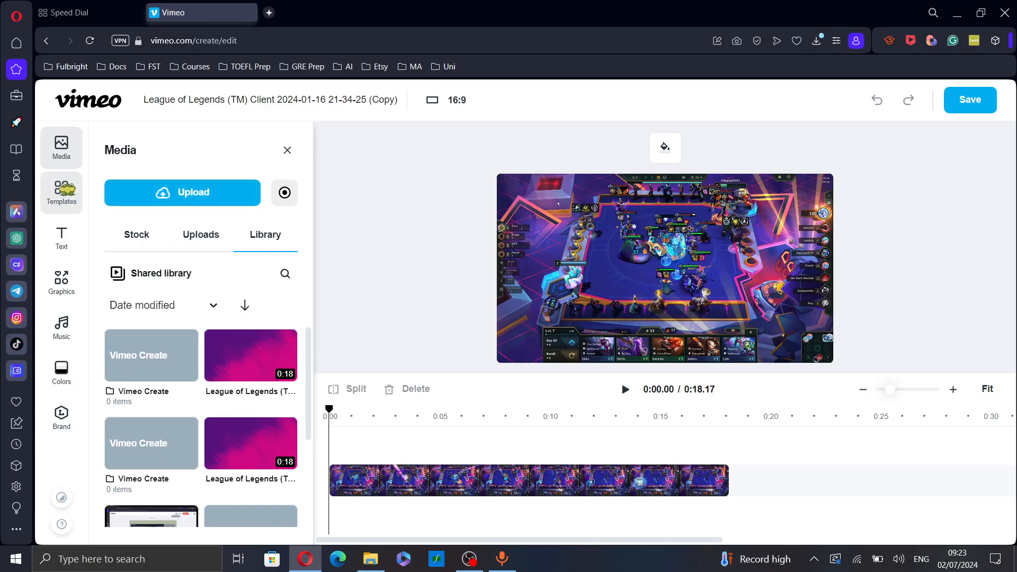
pyautogui.click(61, 192)
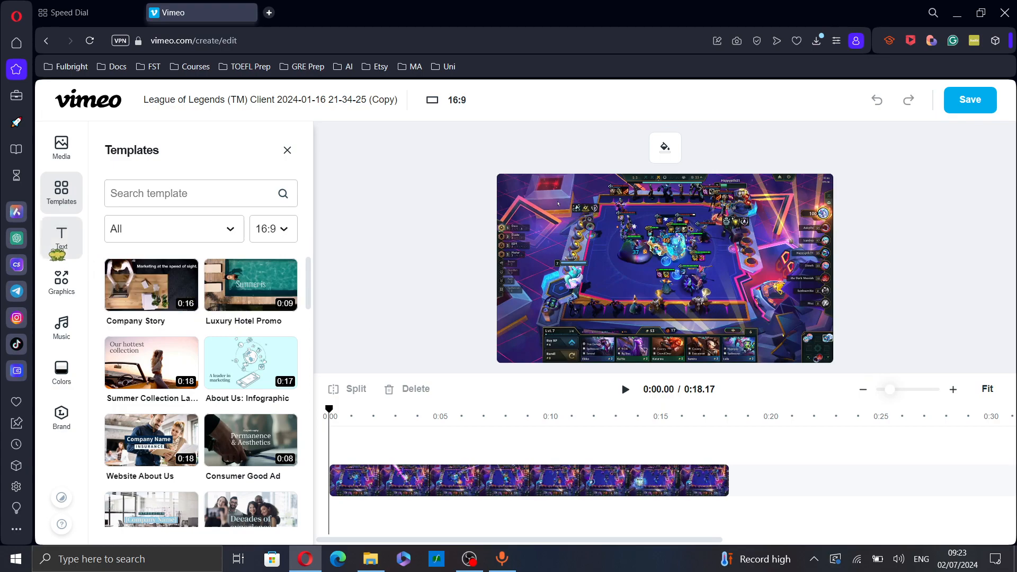
# - View the text styles and graphics panels, ending on the featured music tracks
pyautogui.click(61, 237)
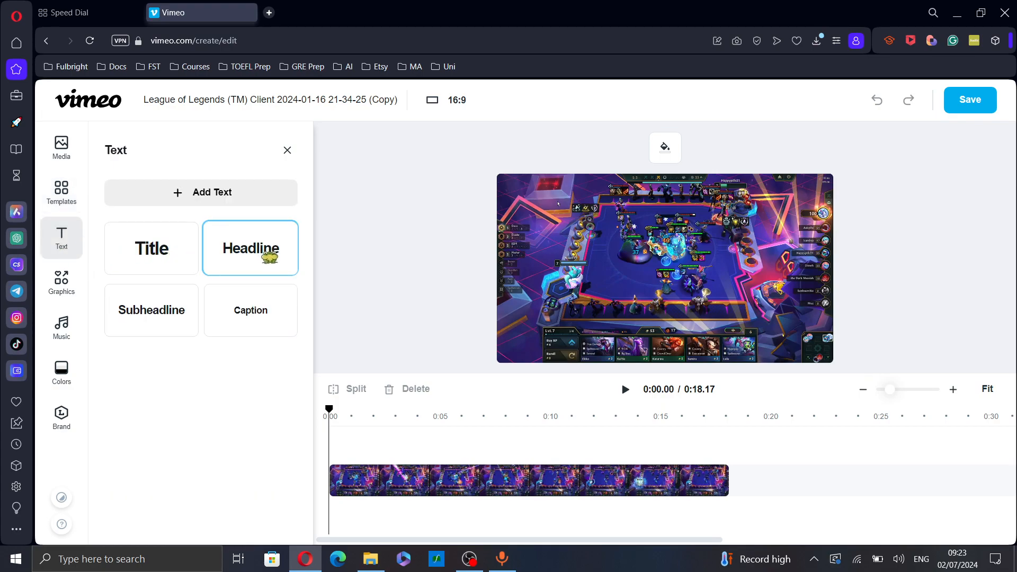
pyautogui.click(61, 282)
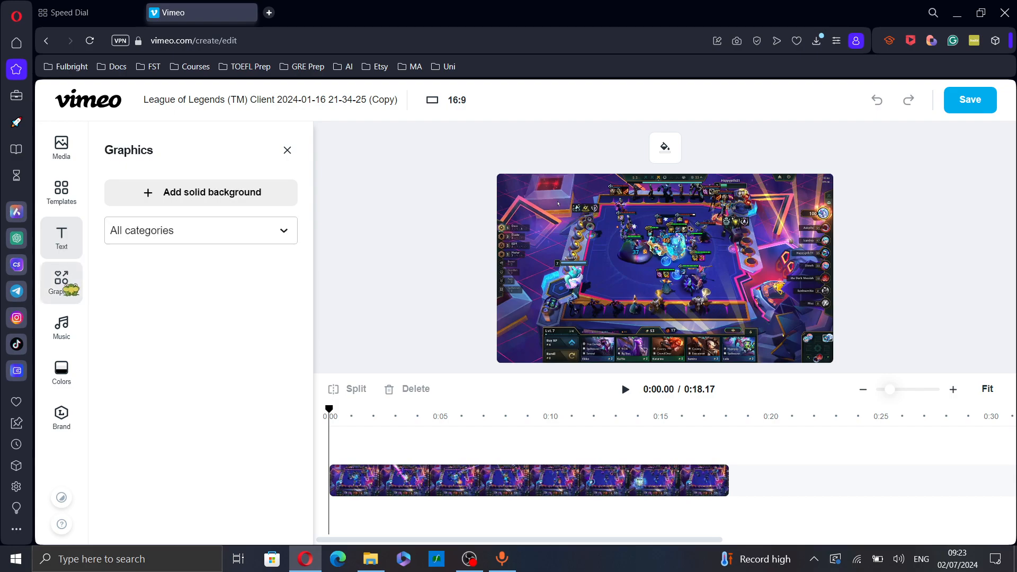
pyautogui.click(200, 230)
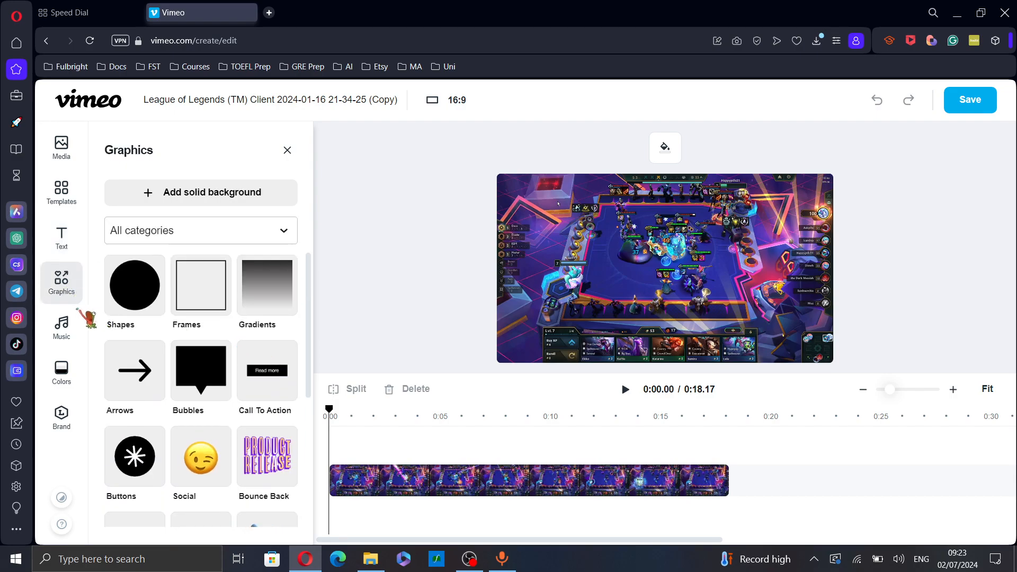
pyautogui.click(61, 327)
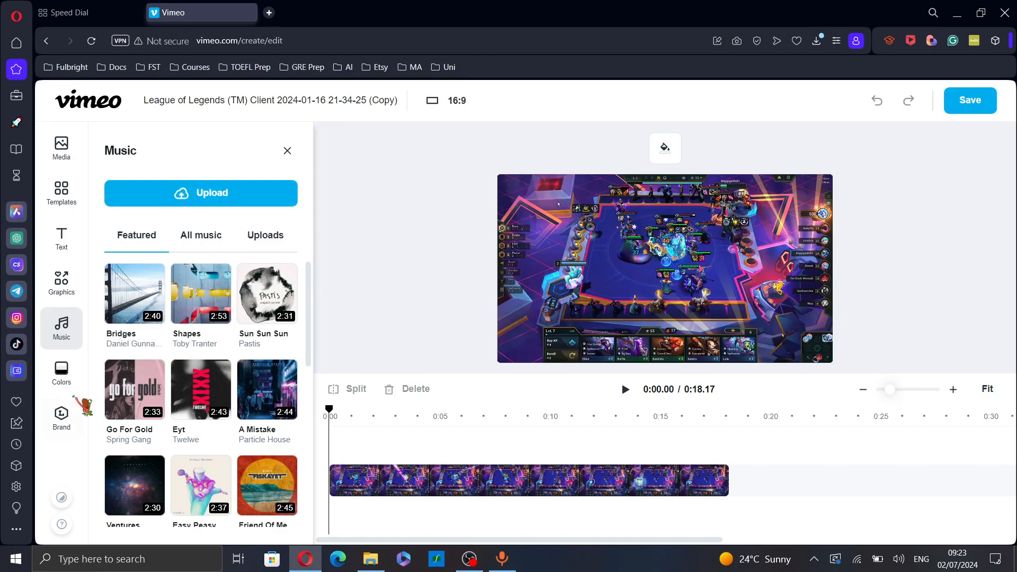
# - Show the colour palettes, then the brand kit for logo, colours, fonts, intros and outros
pyautogui.click(61, 372)
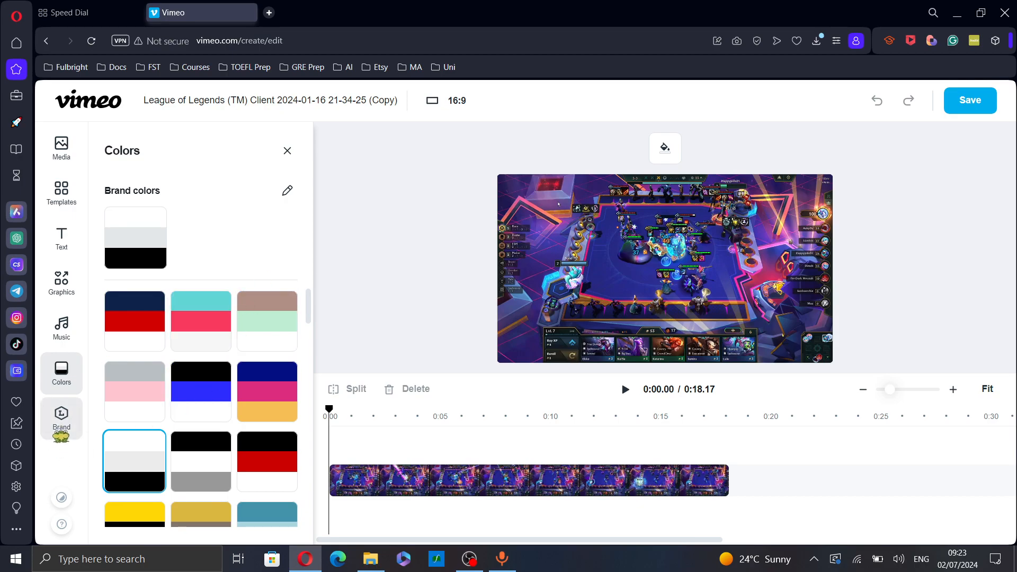
pyautogui.click(62, 417)
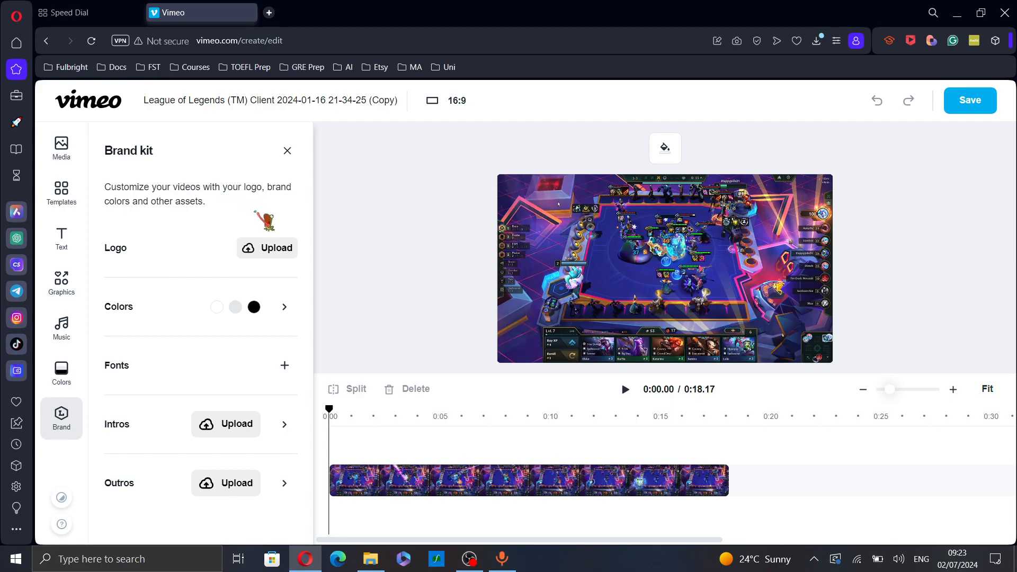
pyautogui.moveTo(267, 247)
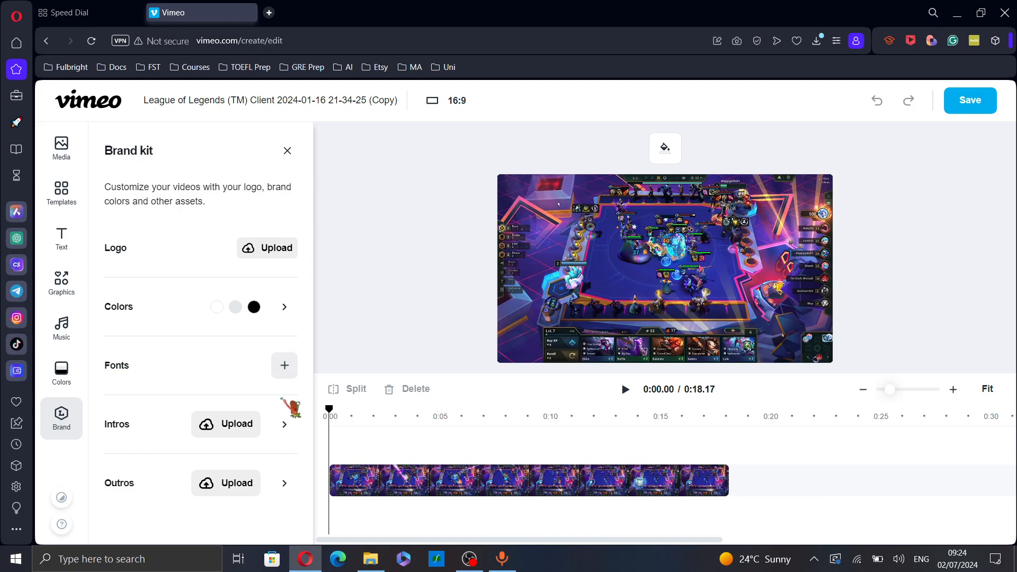
pyautogui.moveTo(225, 424)
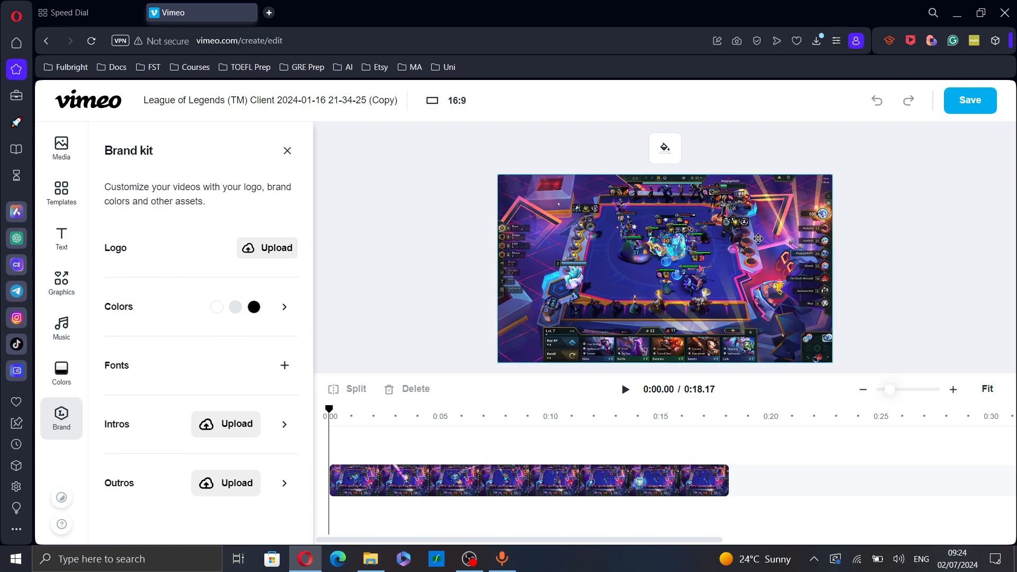
# - Save the edited clip so its video page loads with rendering at 0%
pyautogui.click(969, 100)
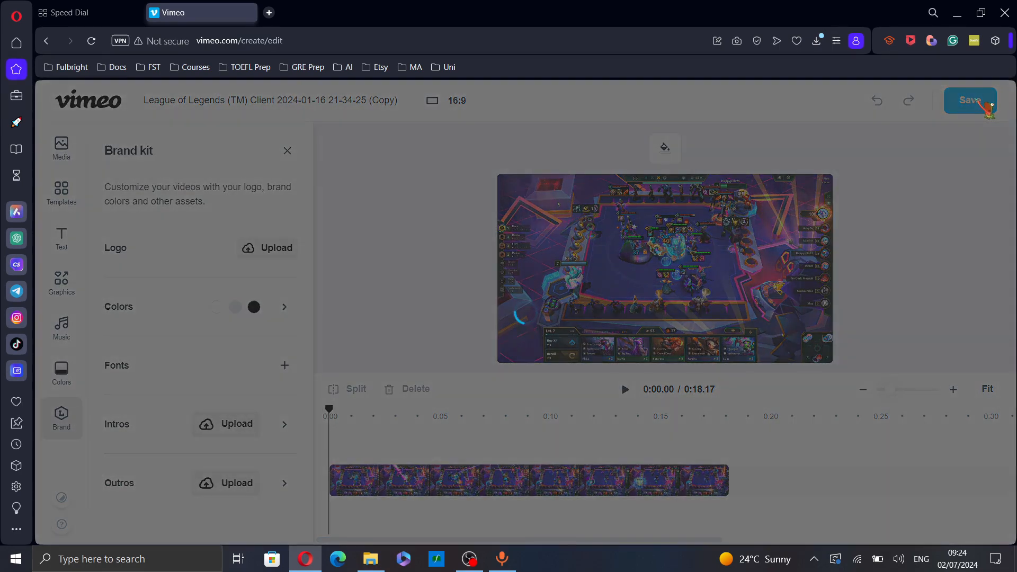
pyautogui.click(969, 99)
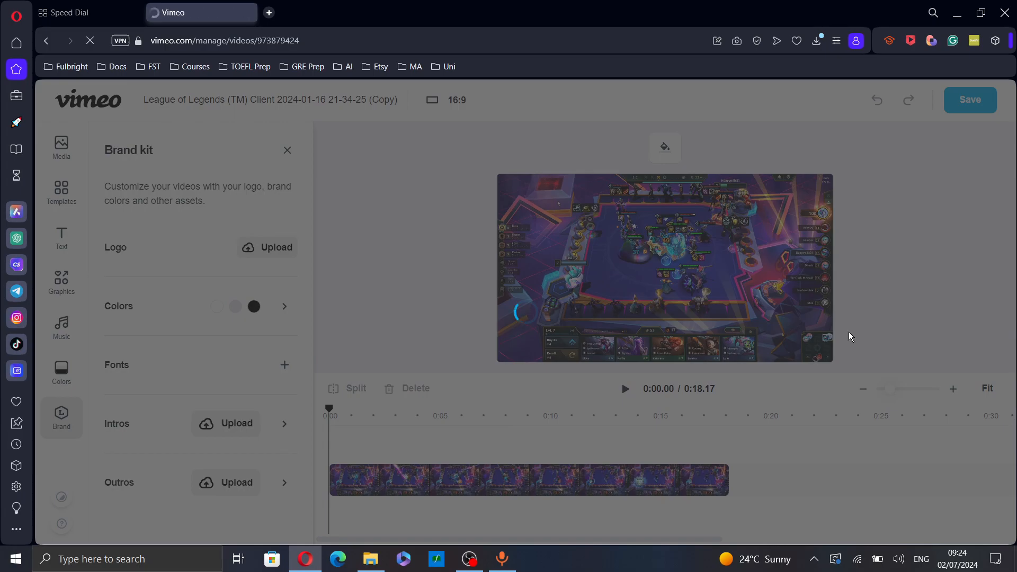
pyautogui.click(969, 100)
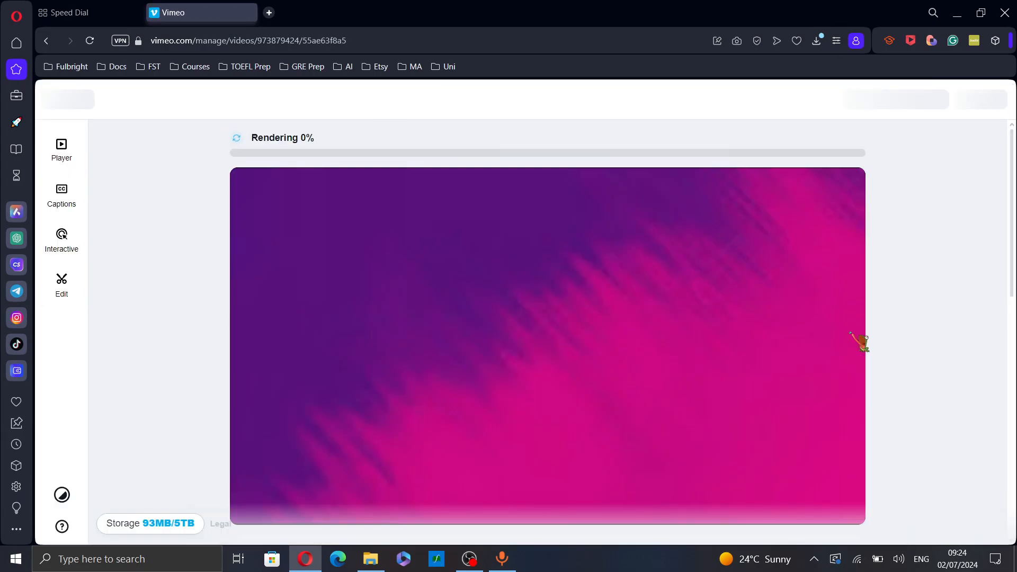
pyautogui.moveTo(930, 324)
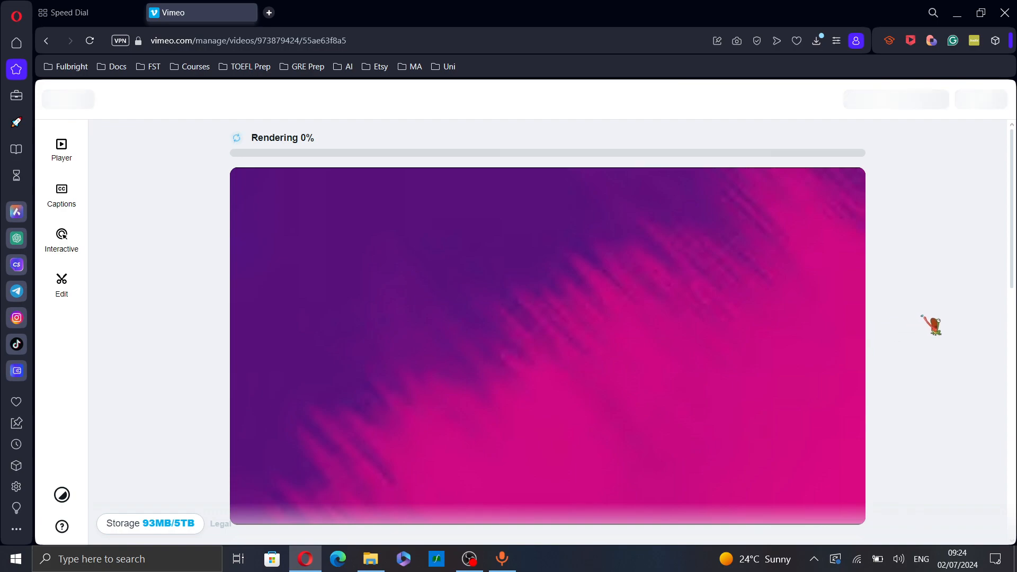